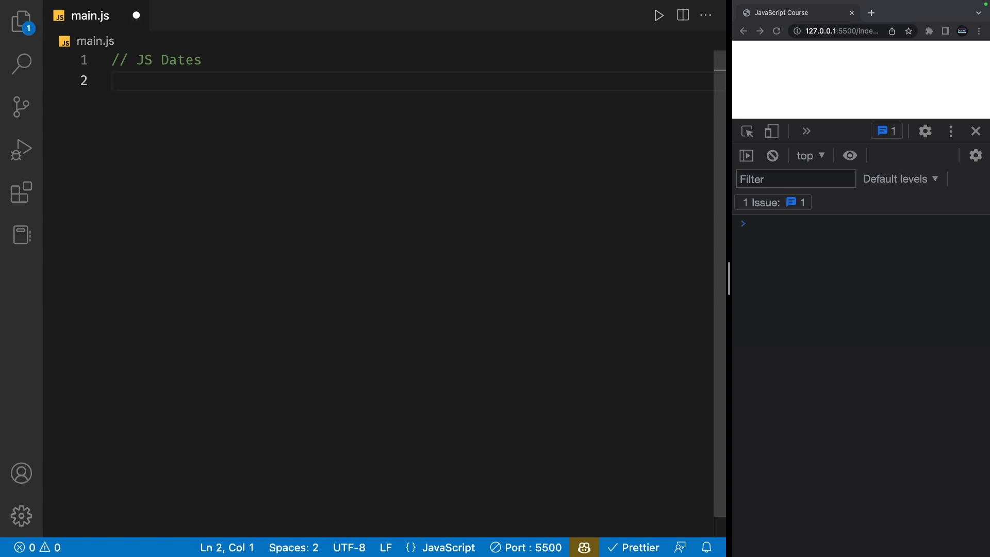
Declare 'let currentDate = new Date();' in main.js and start logging it with console.log
type("new D")
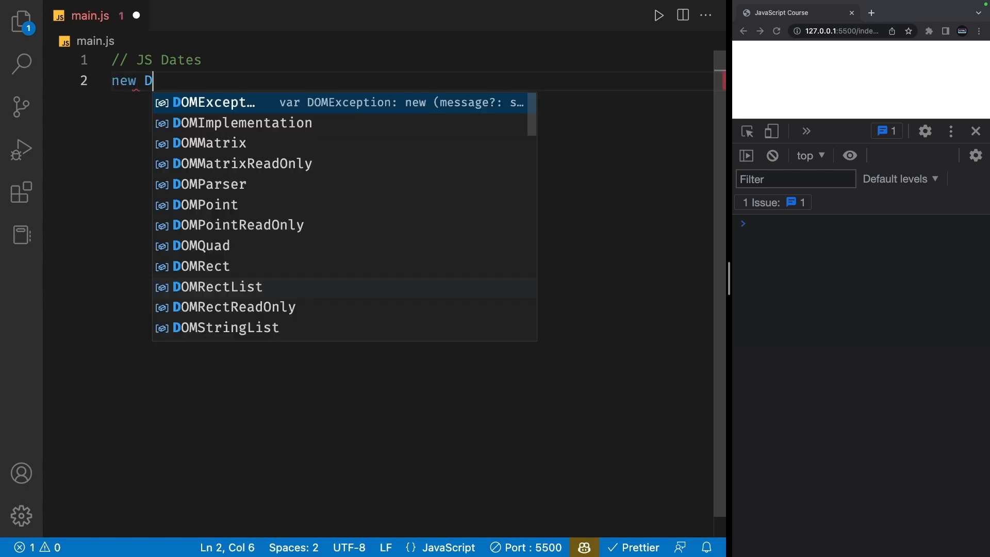
type("ate(")
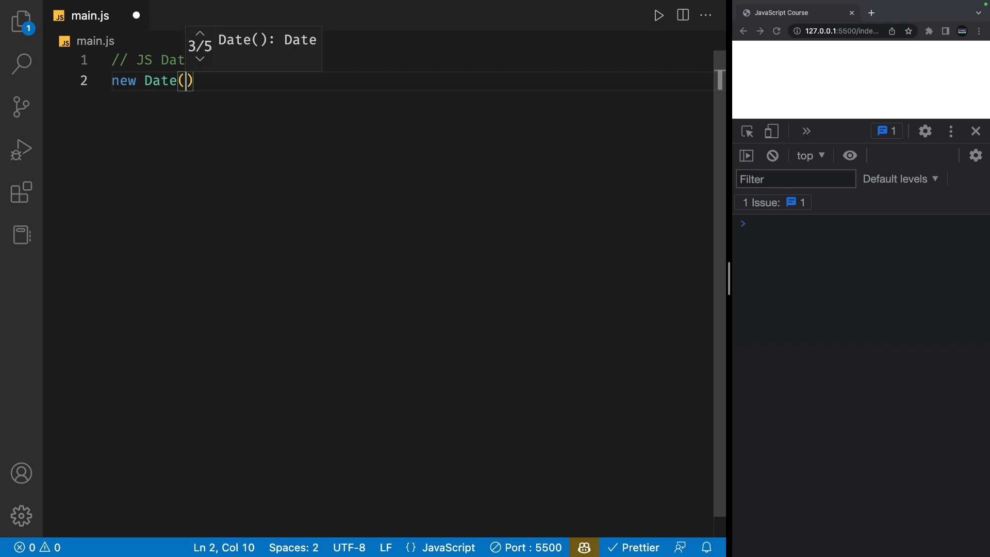
type(";")
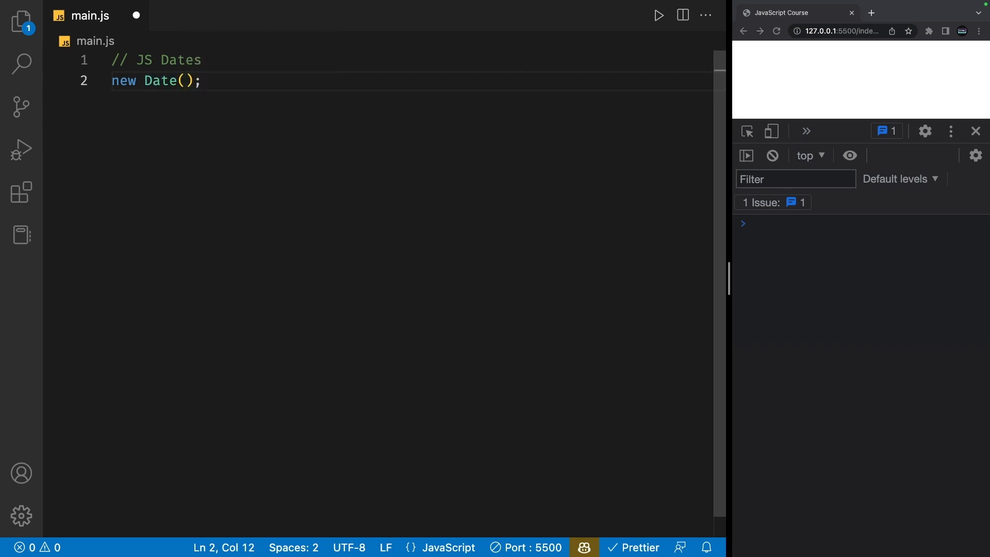
key("Home")
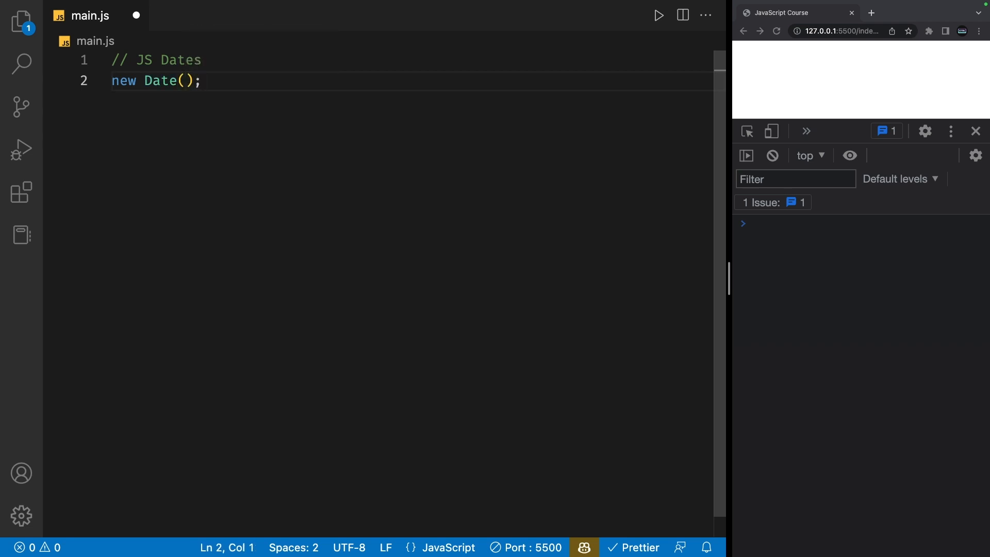
type("let currentDat")
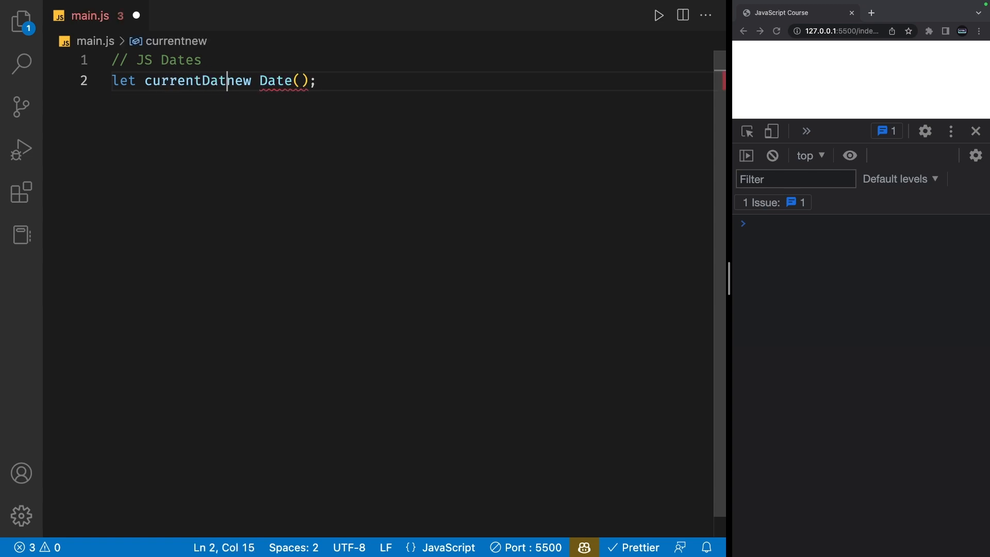
type("console.log(currentDate);")
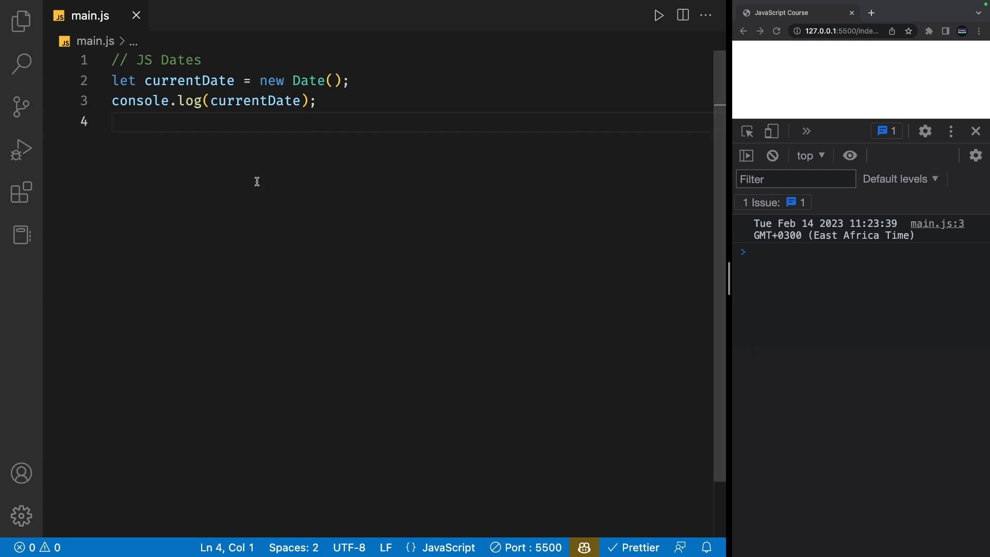
Comment out the currentDate lines and add 'let specificDate = new Date();'
left_click_drag(112, 81, 318, 101)
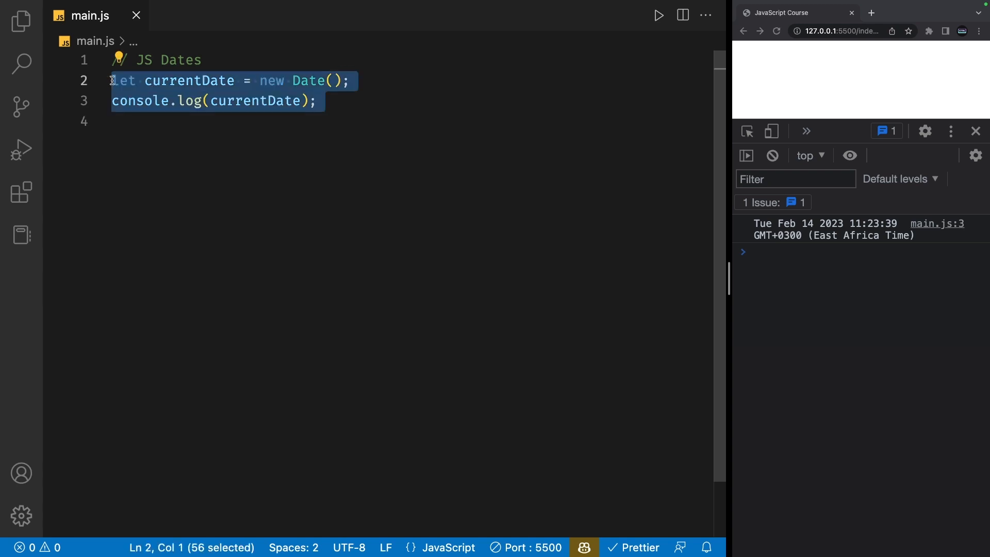
key("ctrl+/")
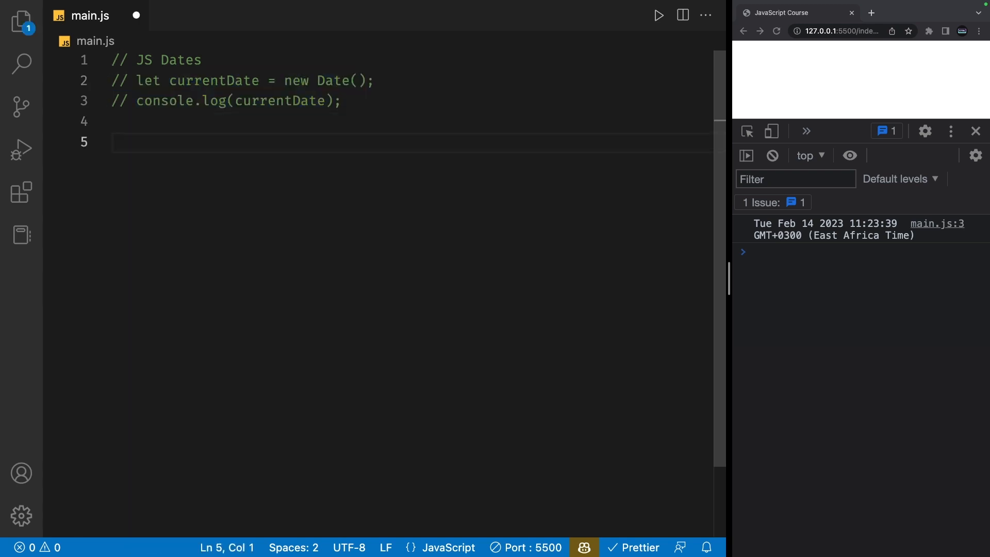
type("let specifi")
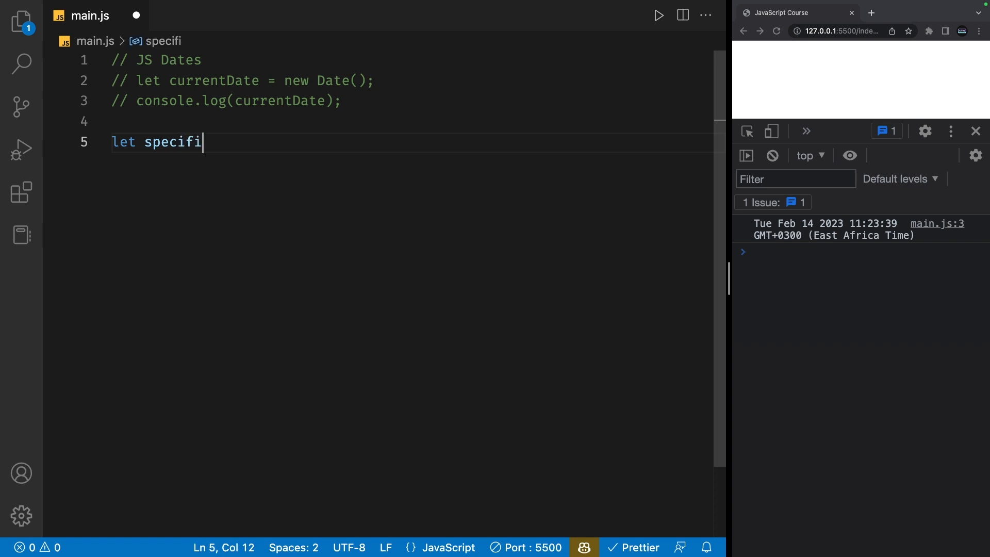
type("cDate =")
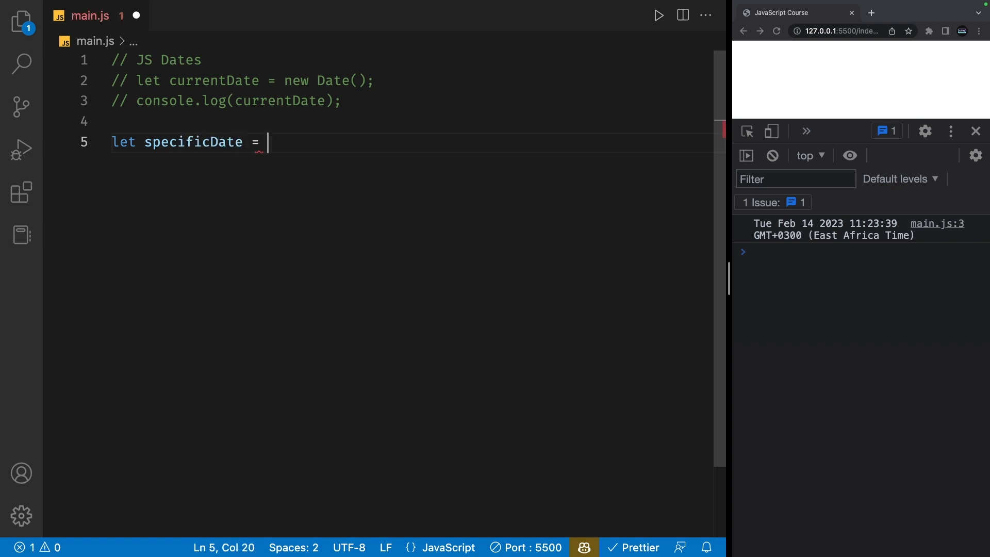
type("new Date()")
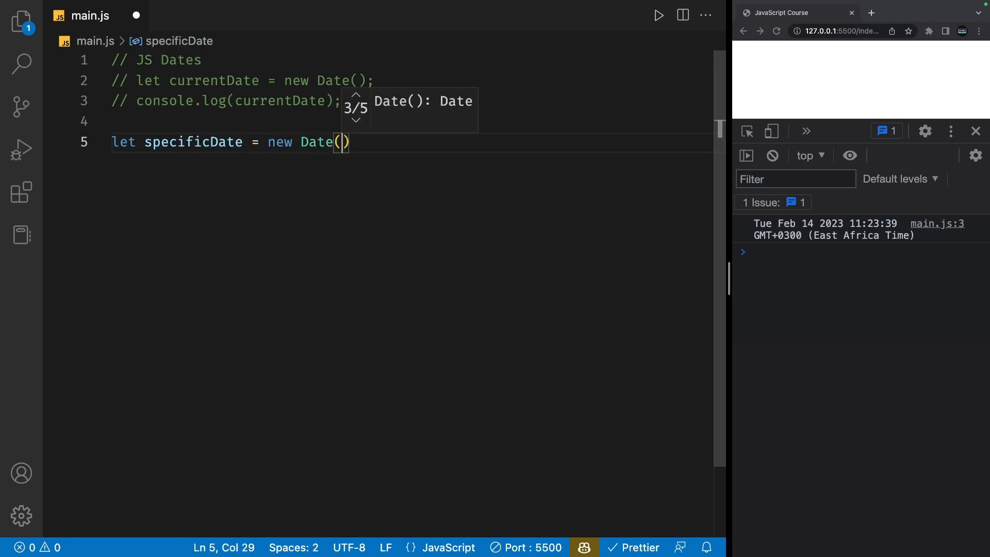
type(";")
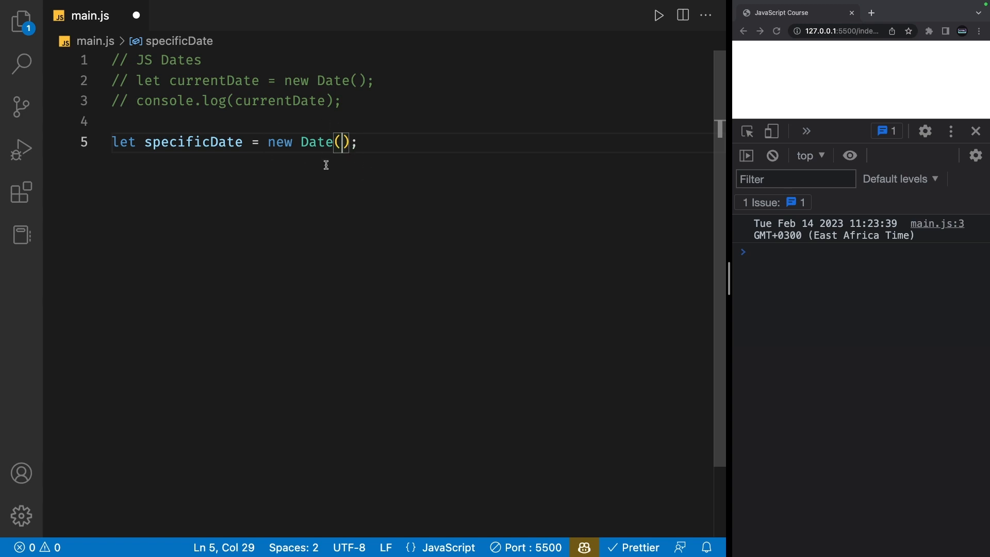
mouse_move(366, 165)
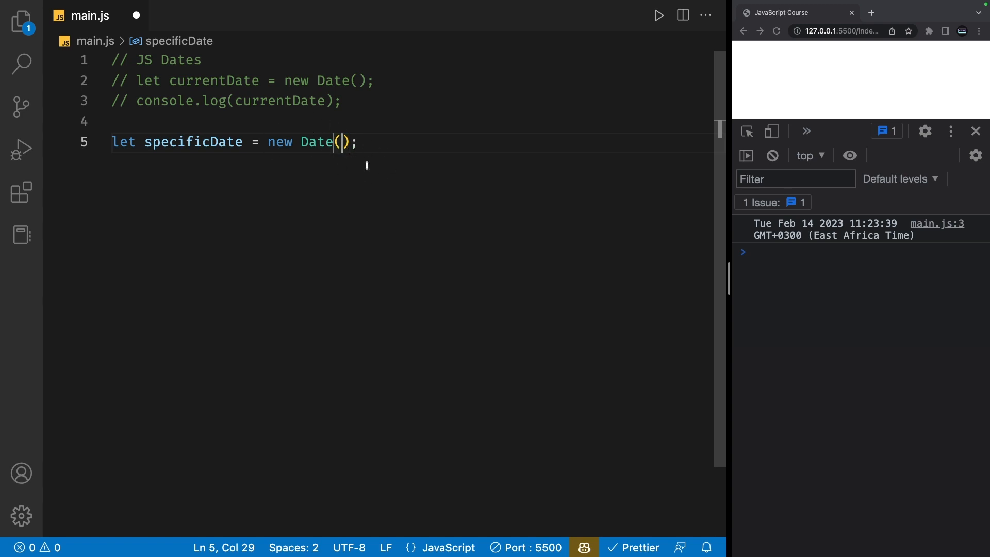
mouse_move(187, 150)
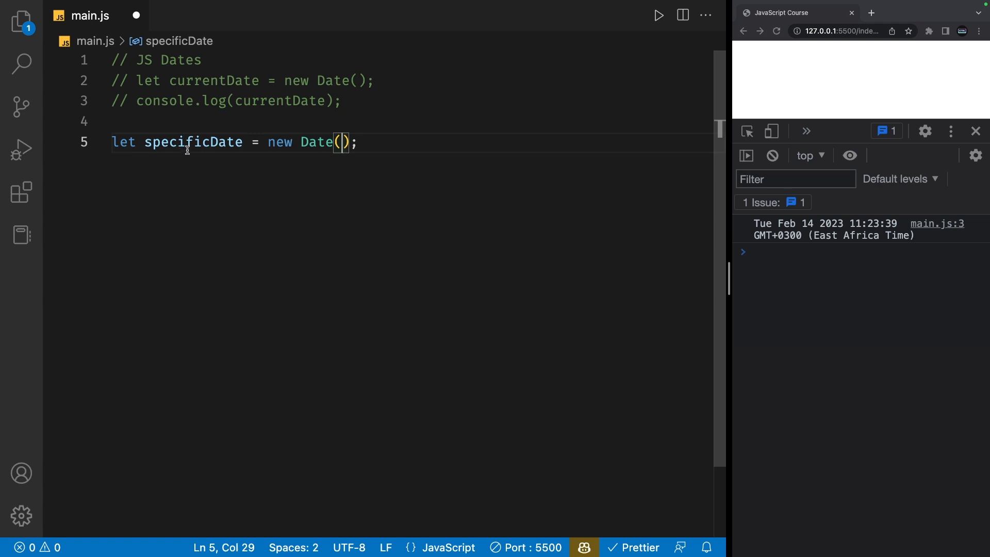
mouse_move(419, 230)
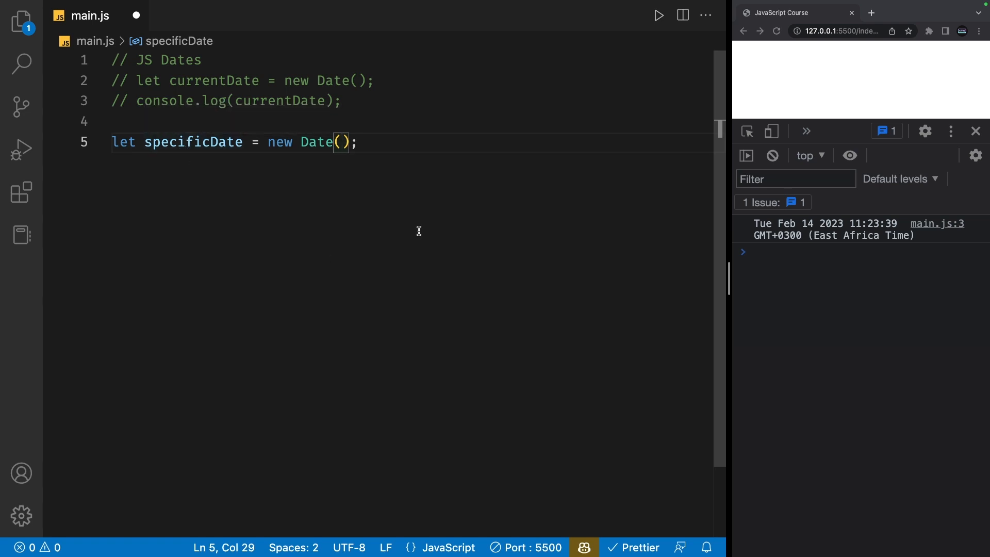
Fill in the year, month index 3 and day 15, with a comment noting month indexes
type("2023")
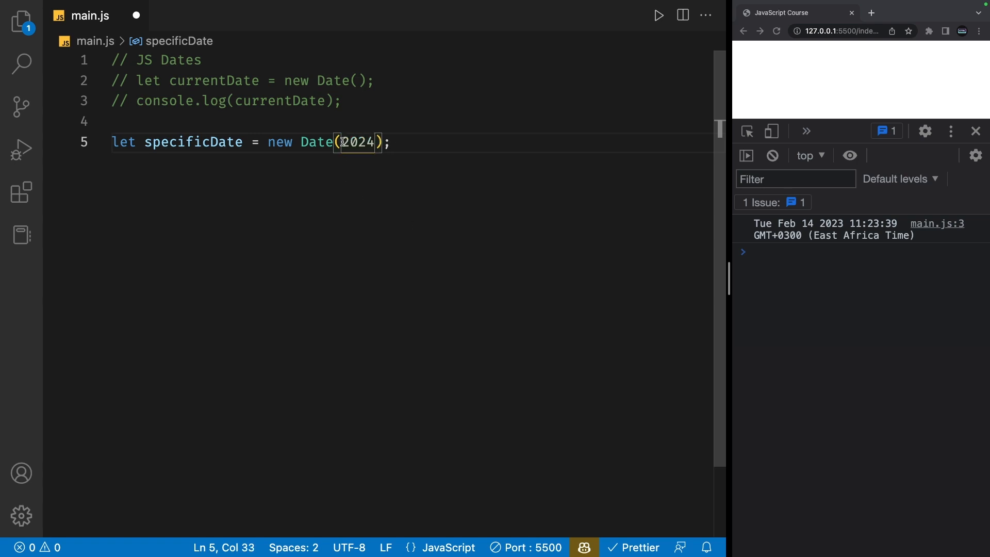
type(",")
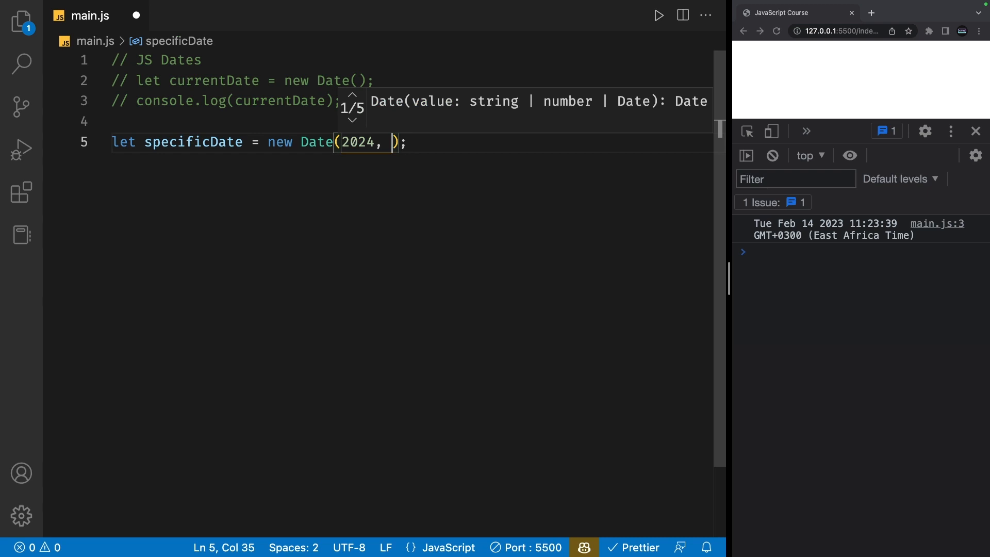
type("3")
type("// 0 -")
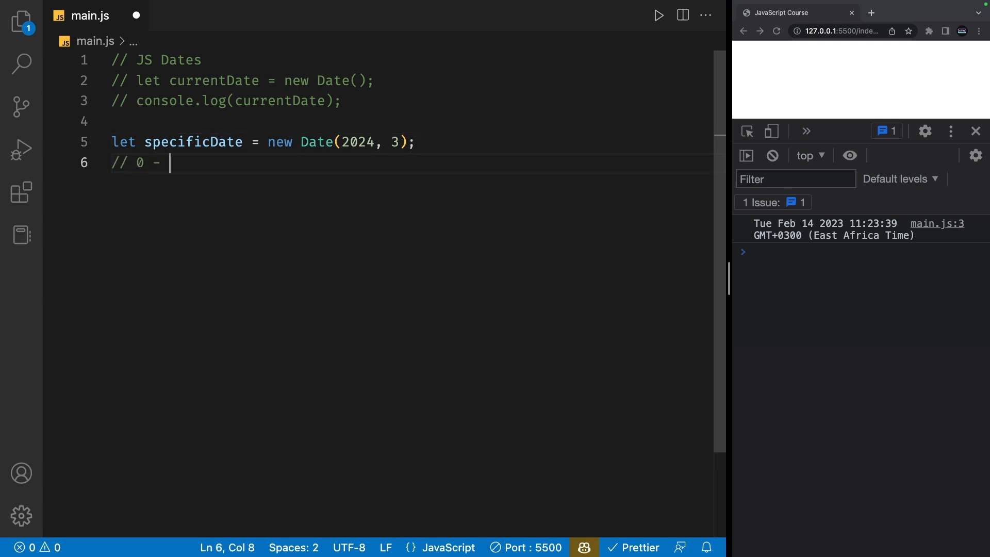
type("january")
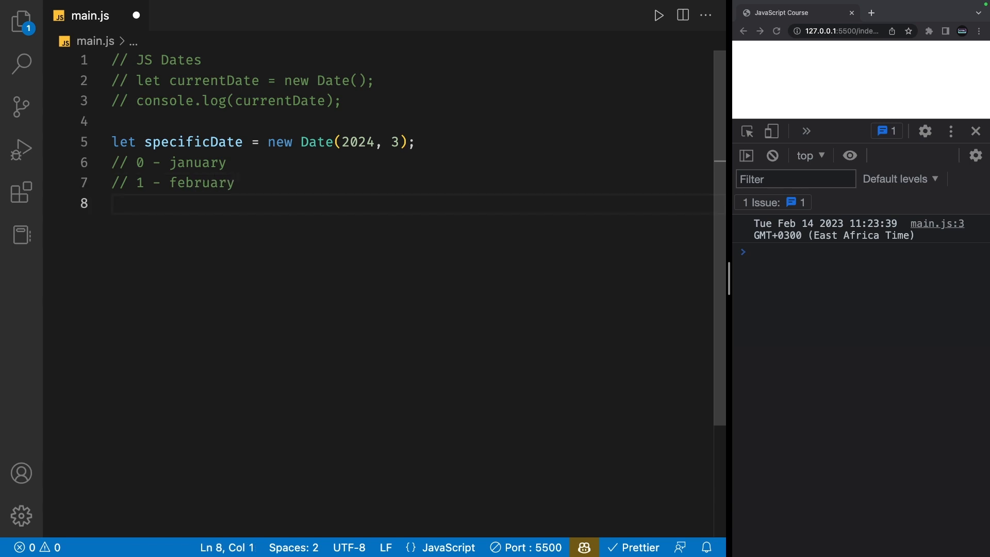
type("// 2 - march")
type("// 3 0")
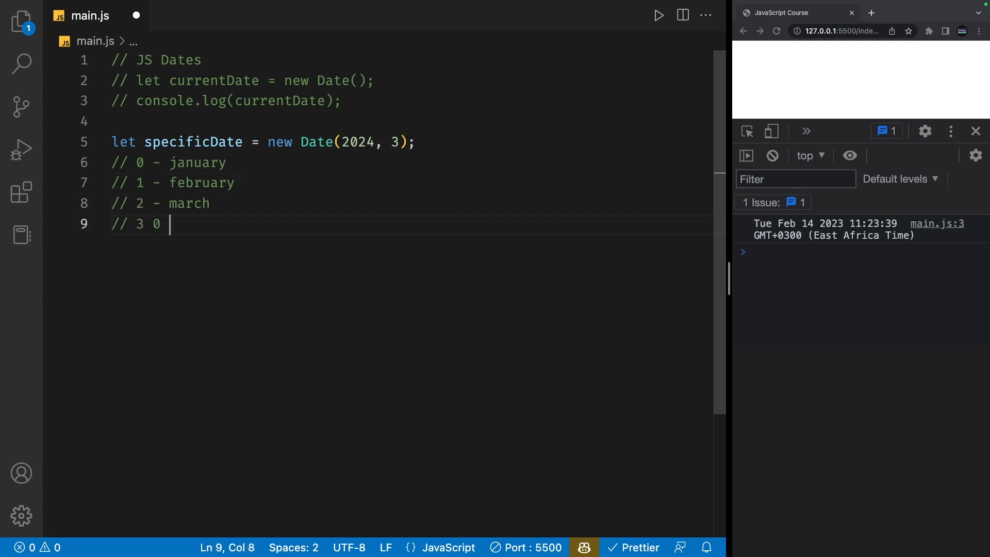
type("- april")
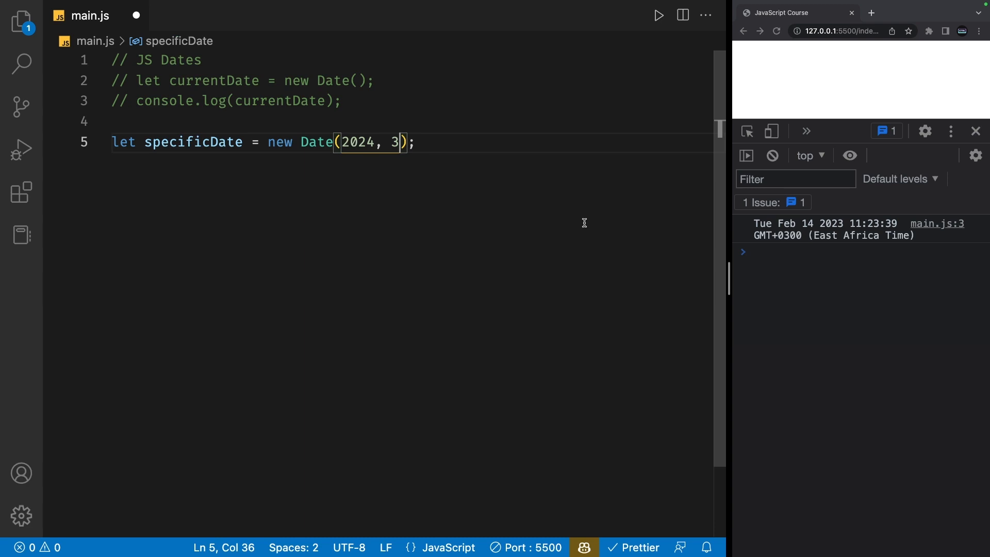
type(",")
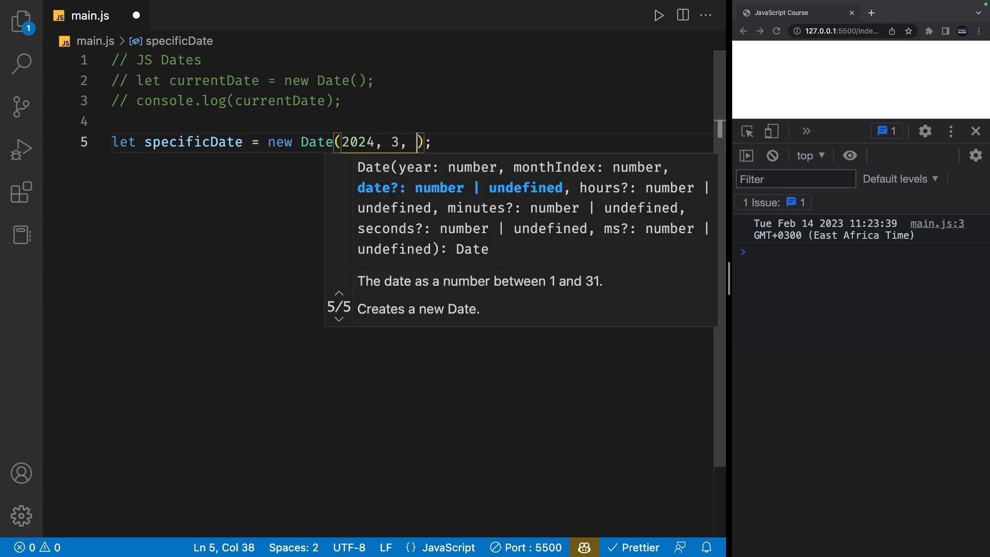
type("15")
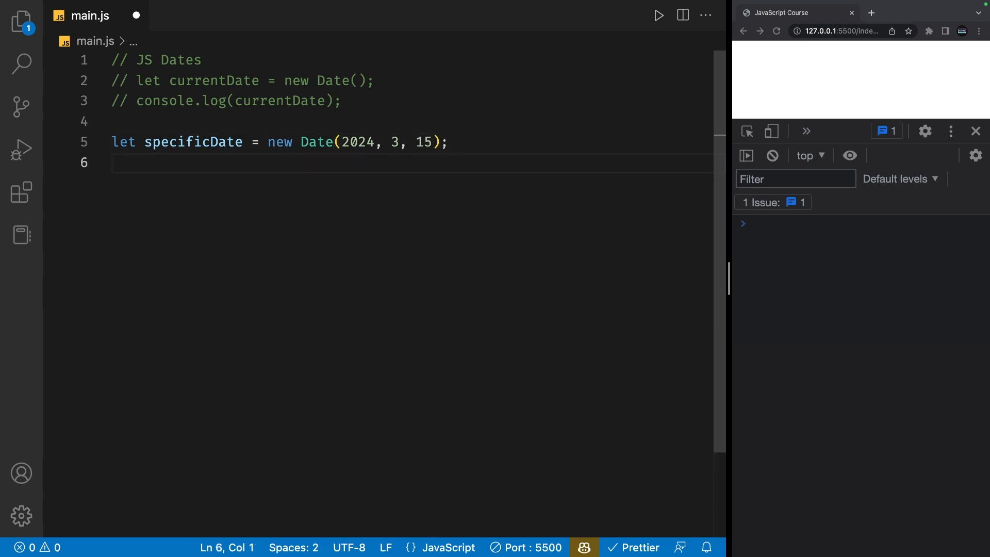
Add console.log(specificDate), completing the name from suggestions
type("console.log(sp")
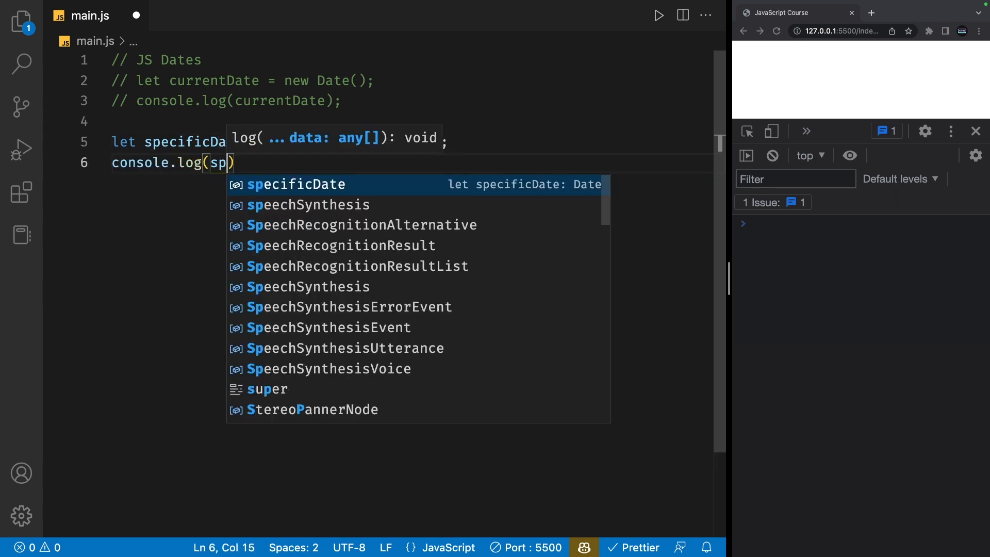
key("Enter")
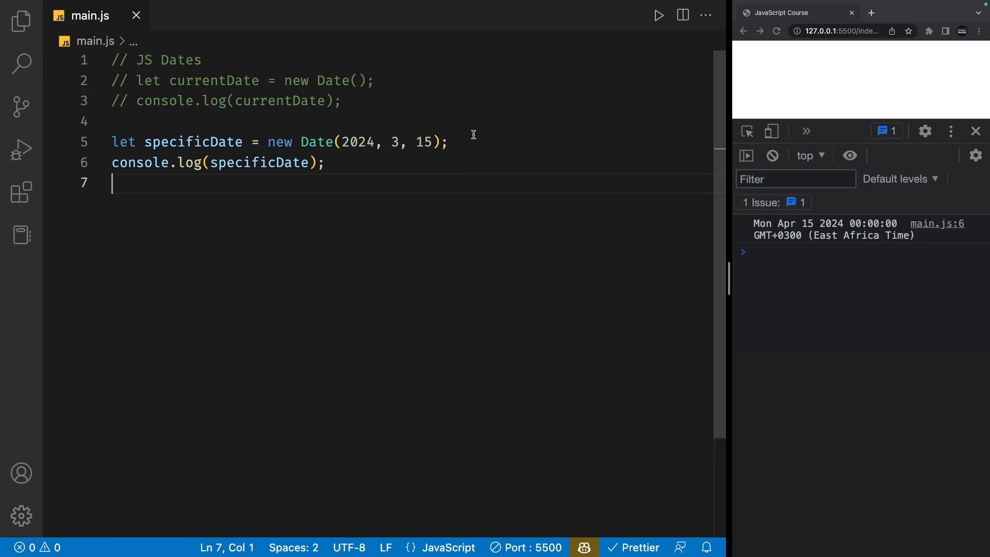
mouse_move(795, 229)
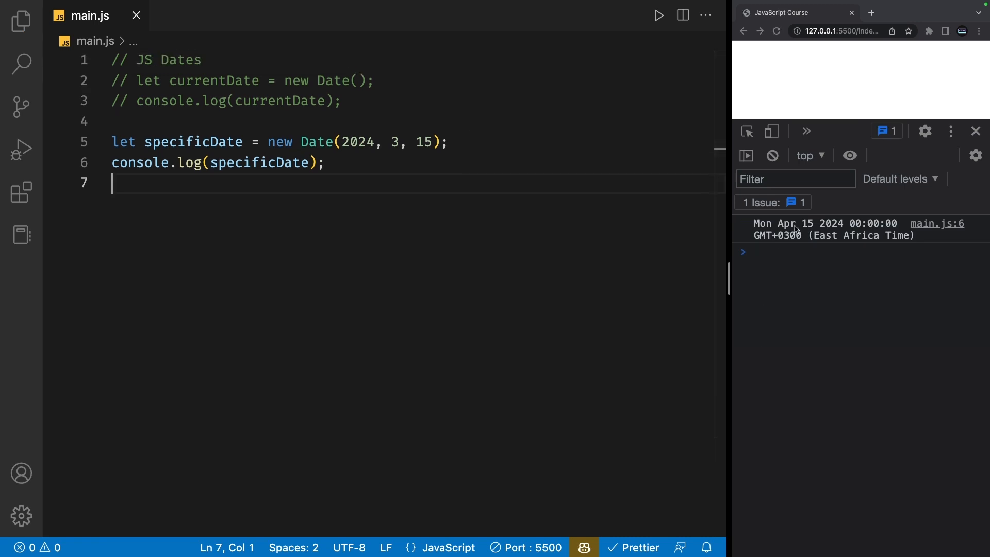
mouse_move(819, 236)
type(", ")
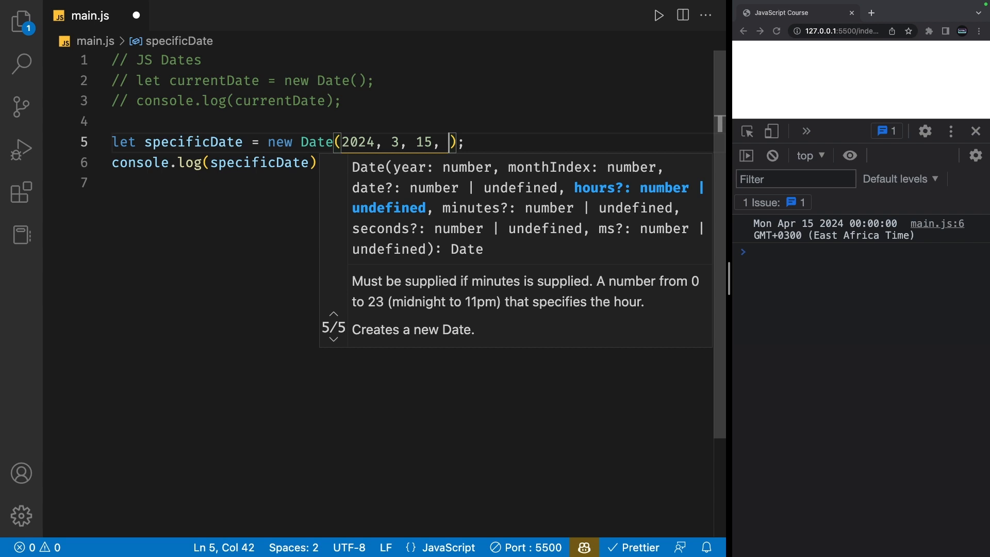
Add hours 11 and minutes 30 as arguments to new Date(2024, 3, 15)
type("11")
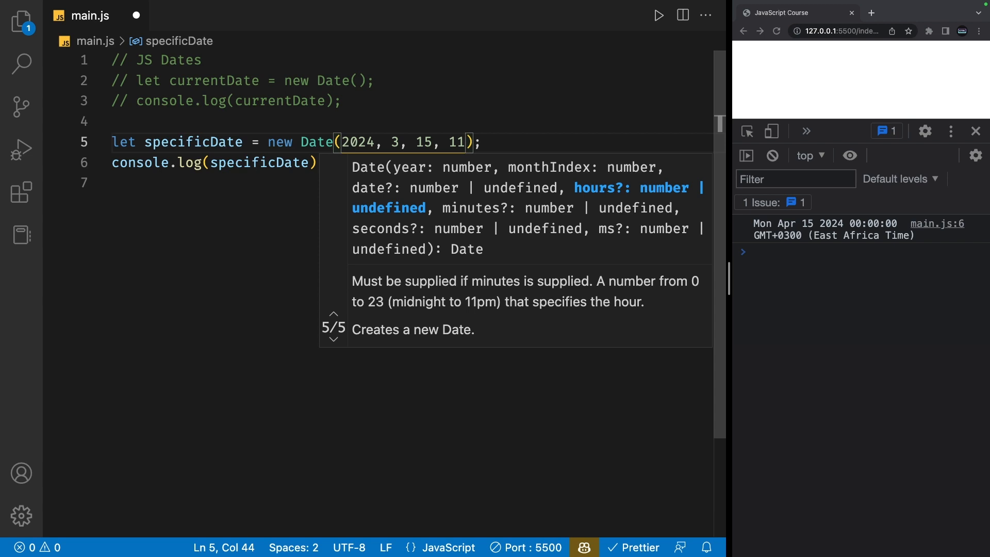
type(", 30,")
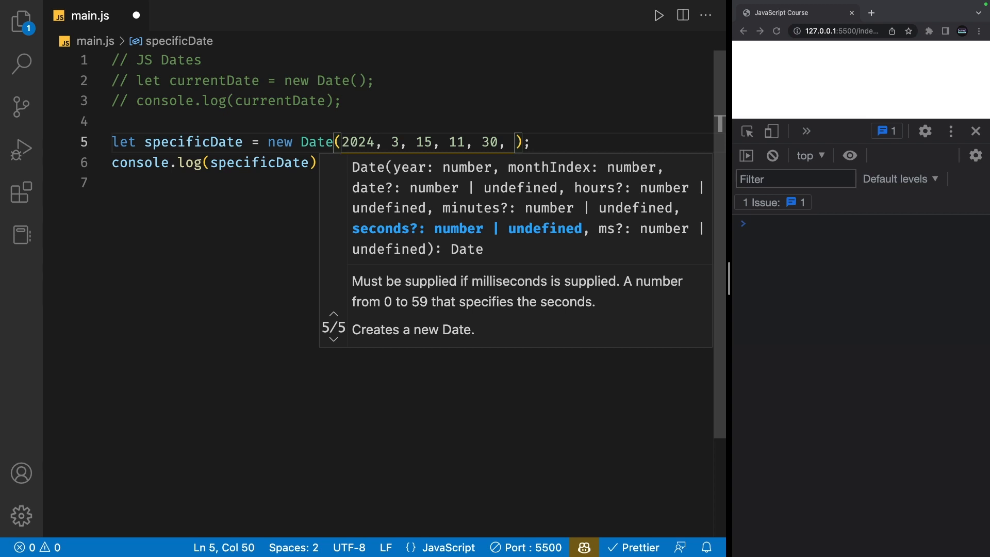
key("Backspace")
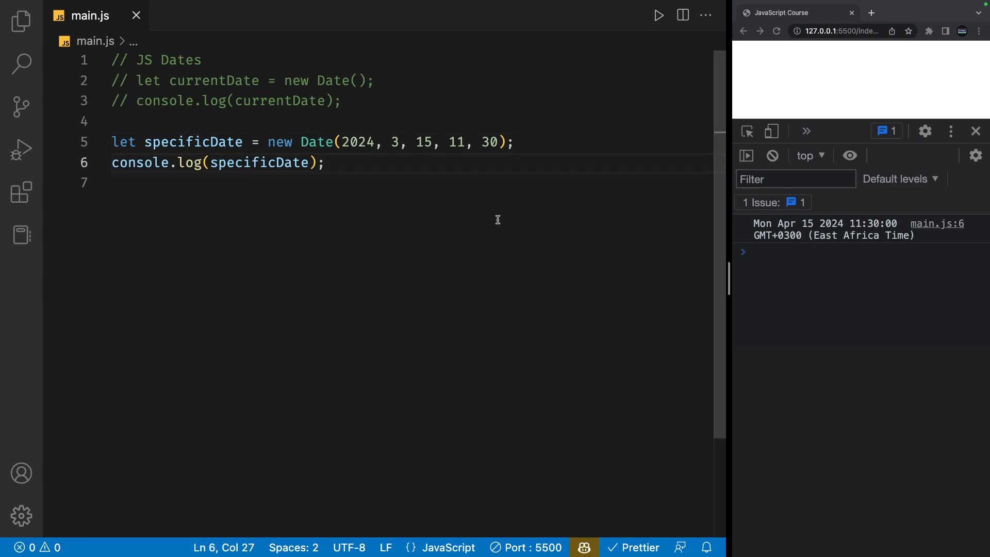
mouse_move(312, 238)
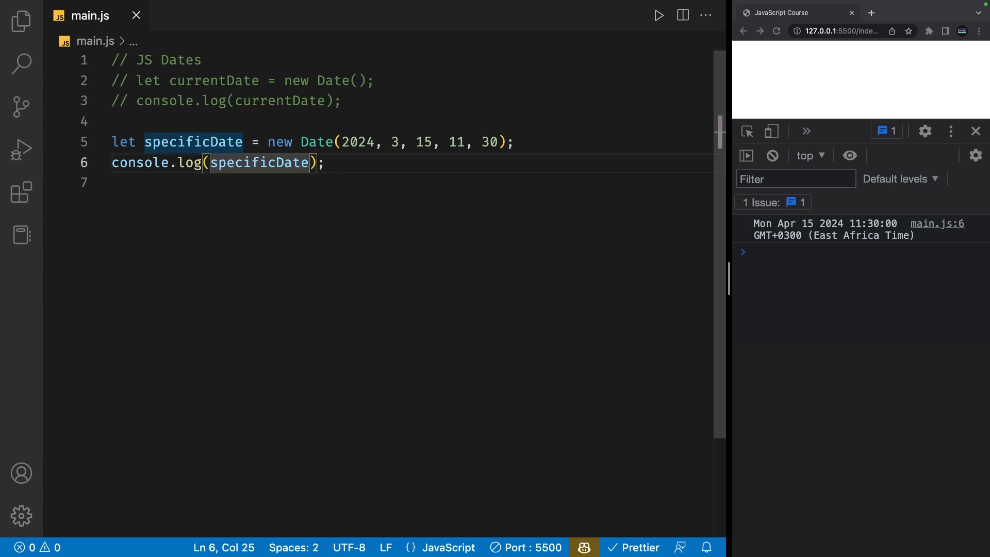
Log specificDate with getFullYear(), then getMonth(), getDate() and finally getHours()
type(".getFullYear()")
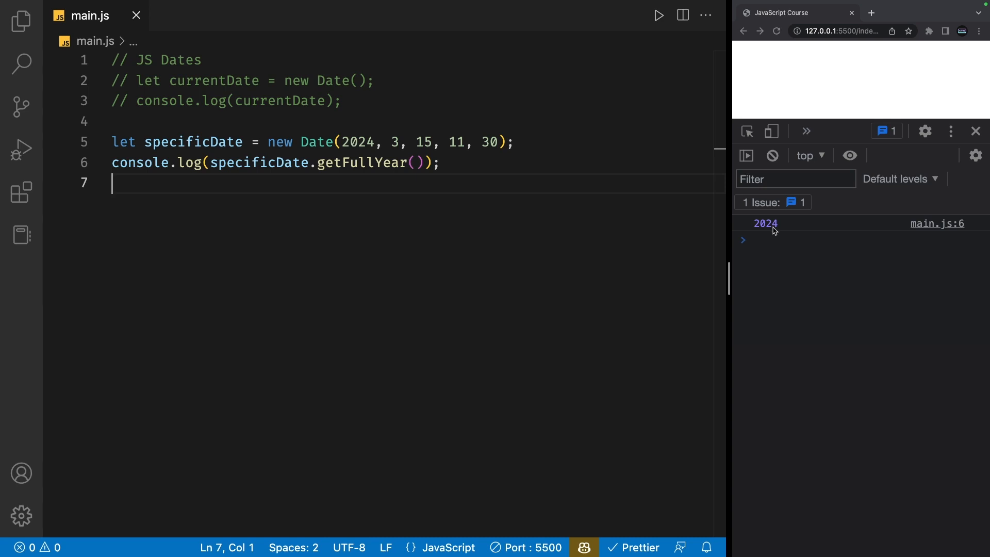
double_click(358, 141)
type("Month")
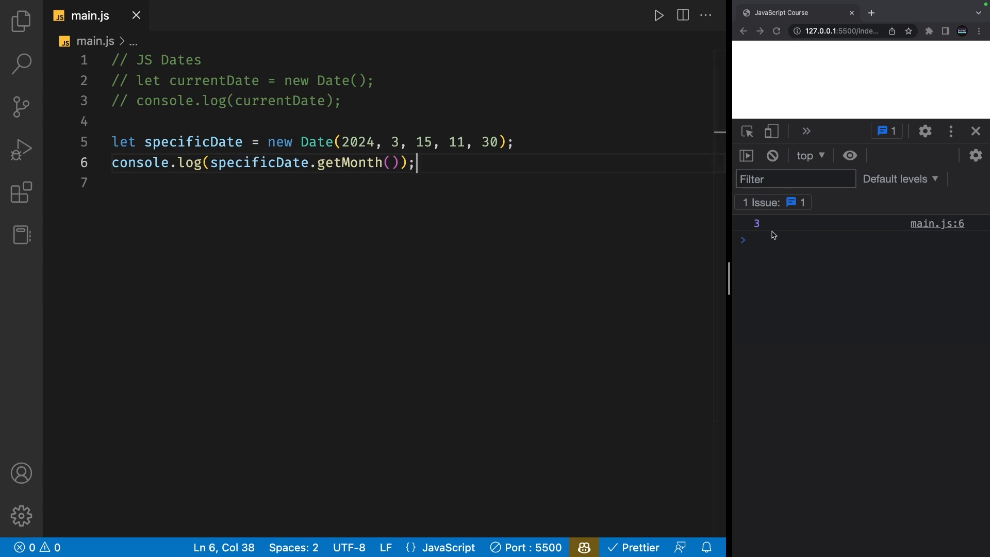
mouse_move(752, 233)
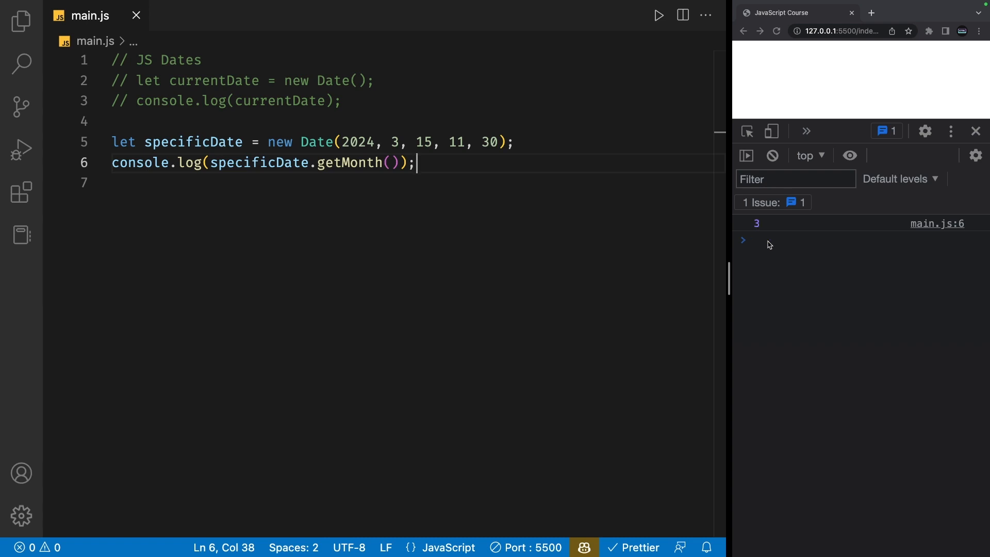
mouse_move(761, 229)
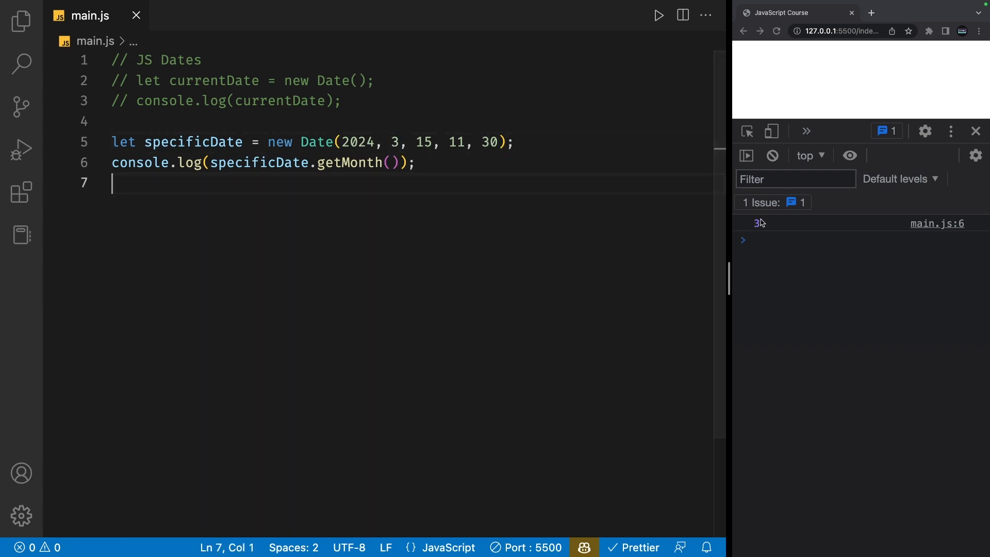
left_click(341, 162)
type("Date")
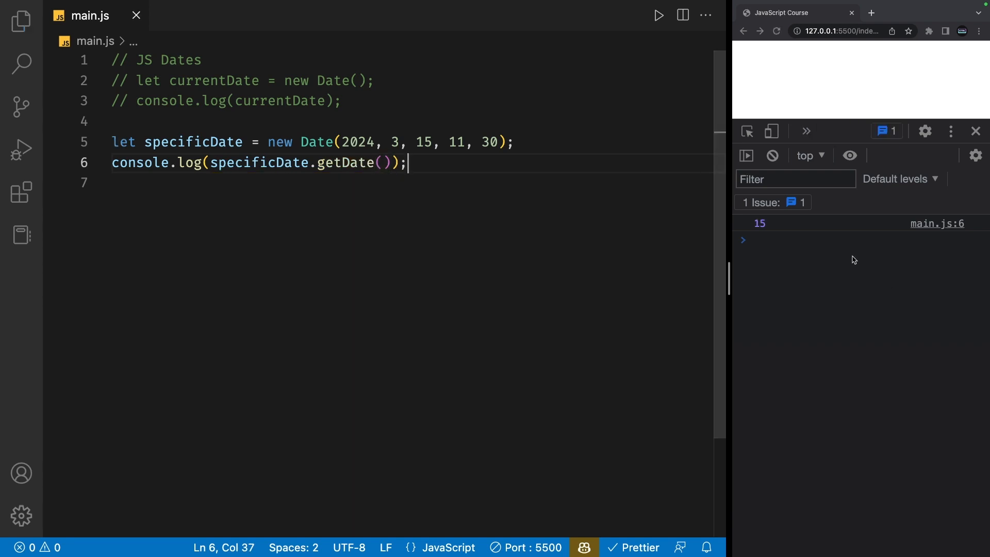
double_click(423, 142)
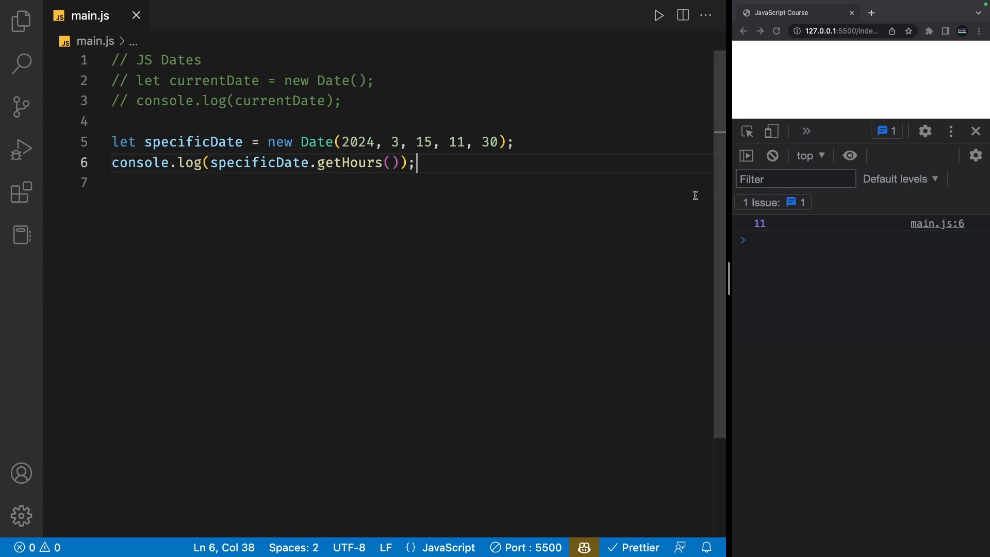
double_click(349, 163)
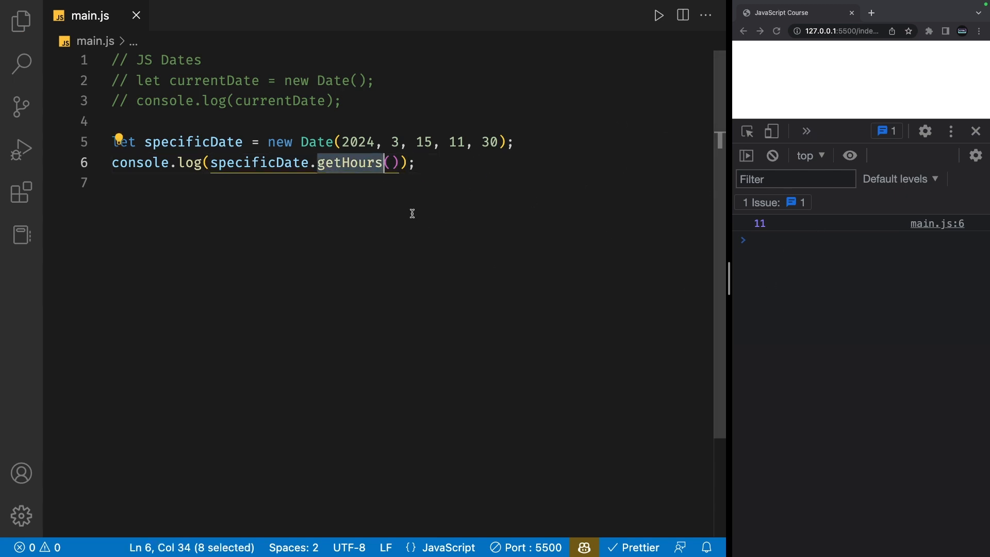
mouse_move(444, 176)
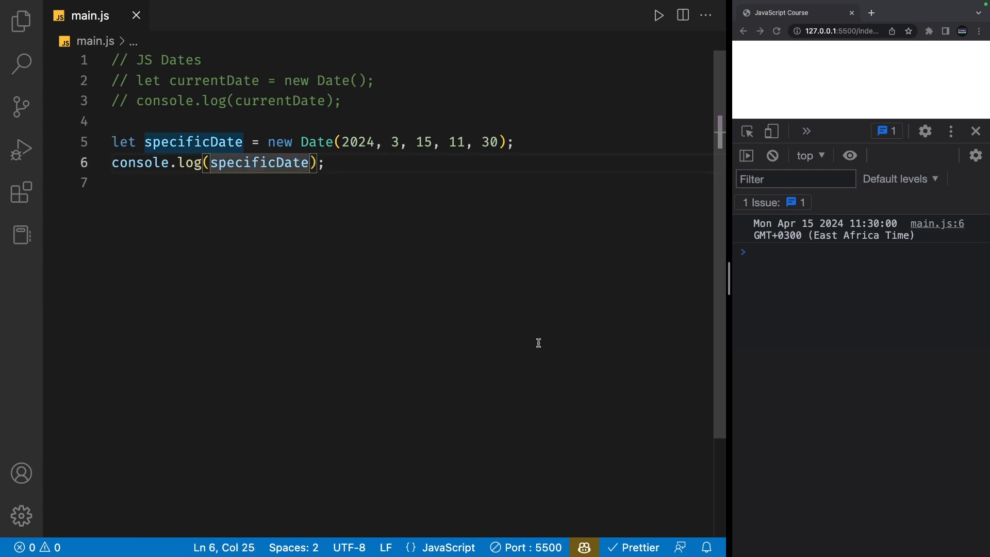
Append .toLocaleDateString() to the specificDate log call
type(".toLocaleDateString")
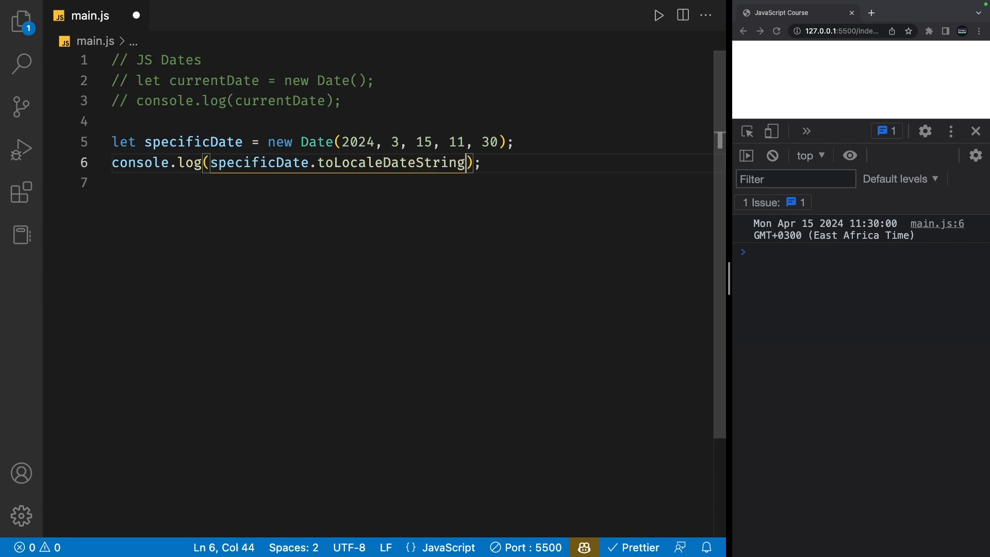
type("()")
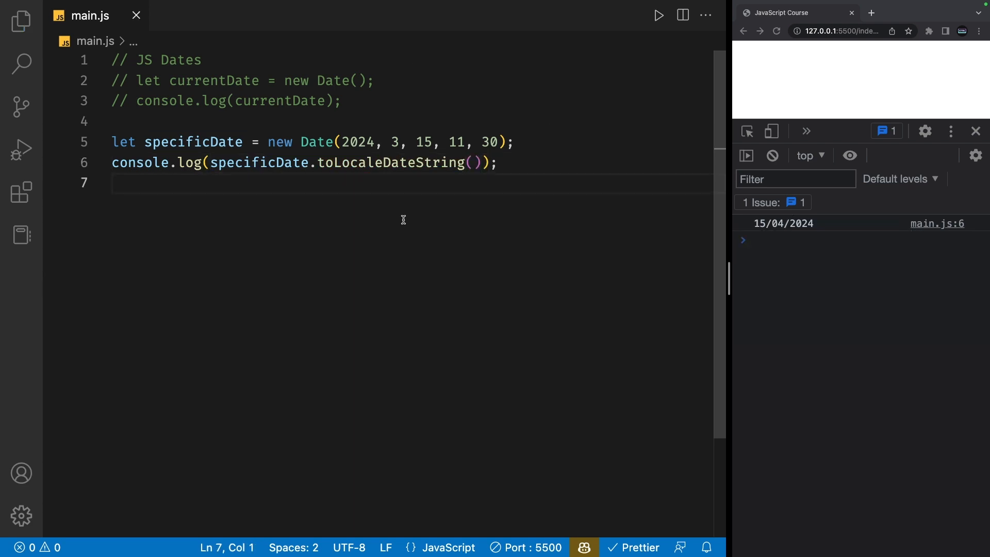